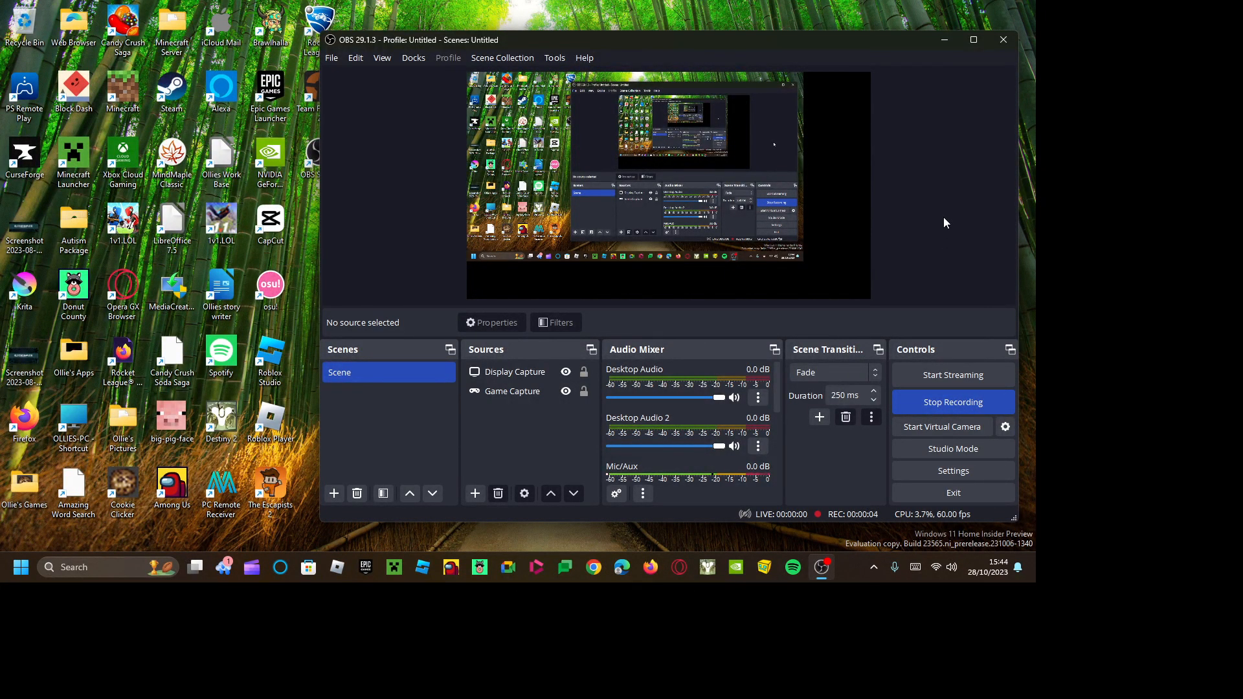
mouse_move(934, 78)
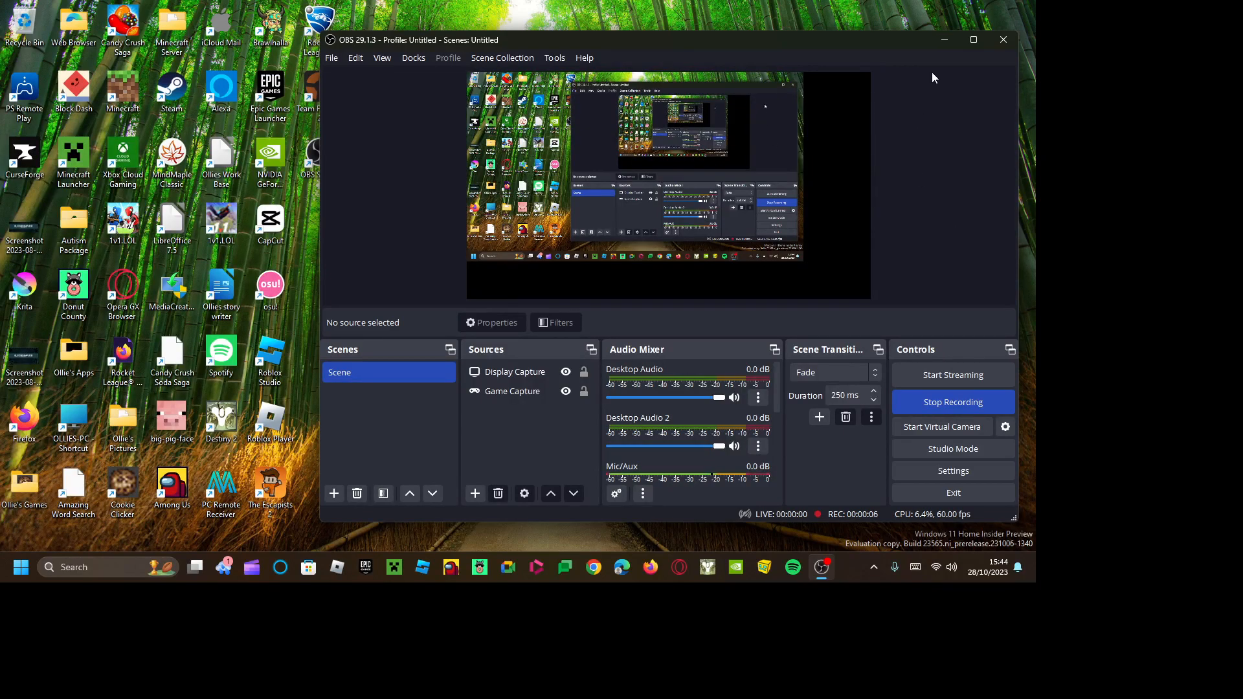
mouse_move(930, 206)
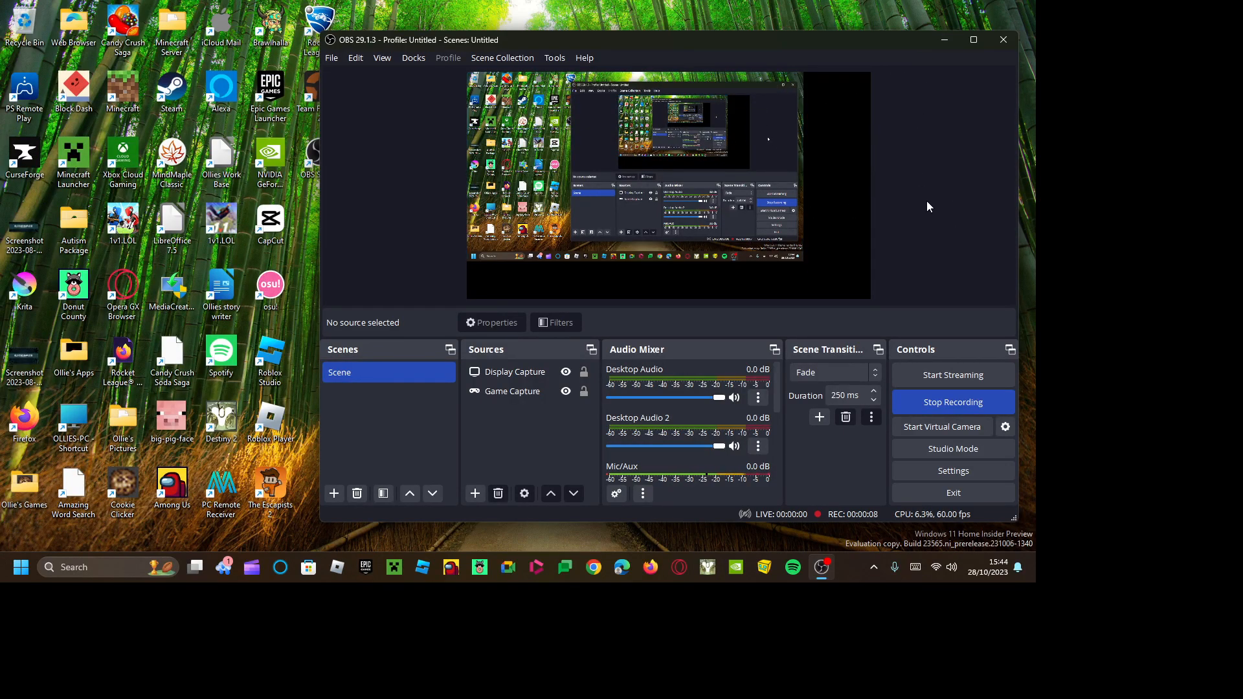
mouse_move(960, 189)
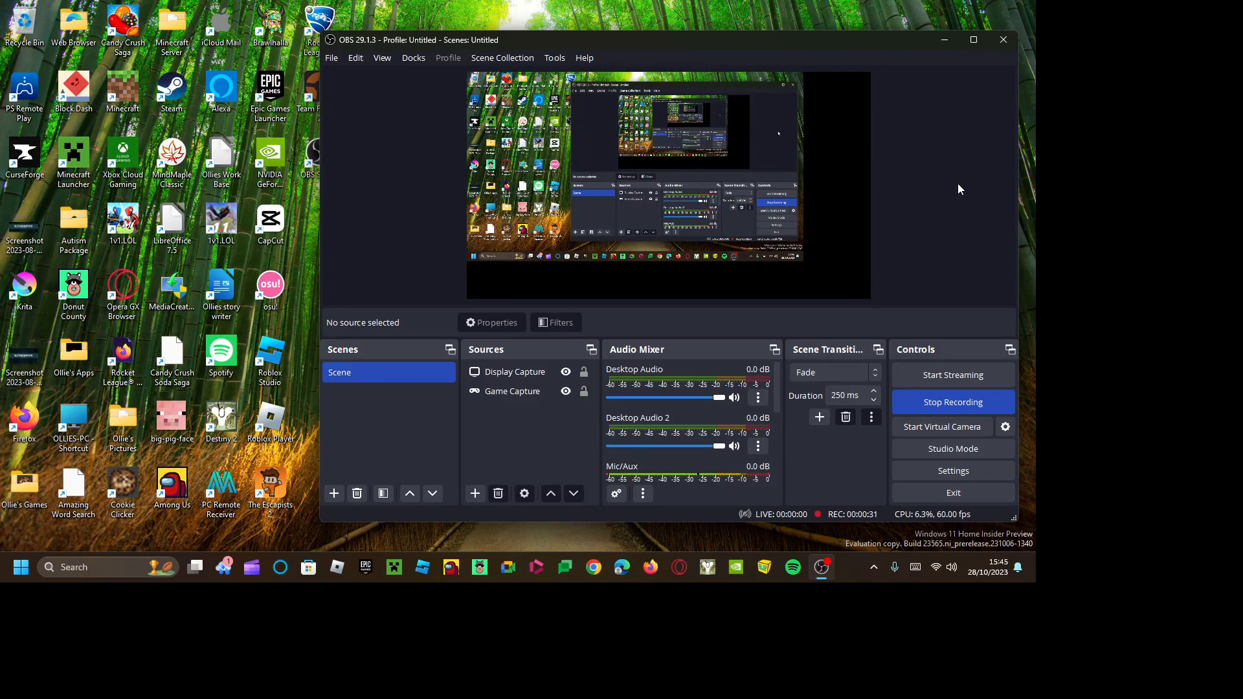
mouse_move(989, 255)
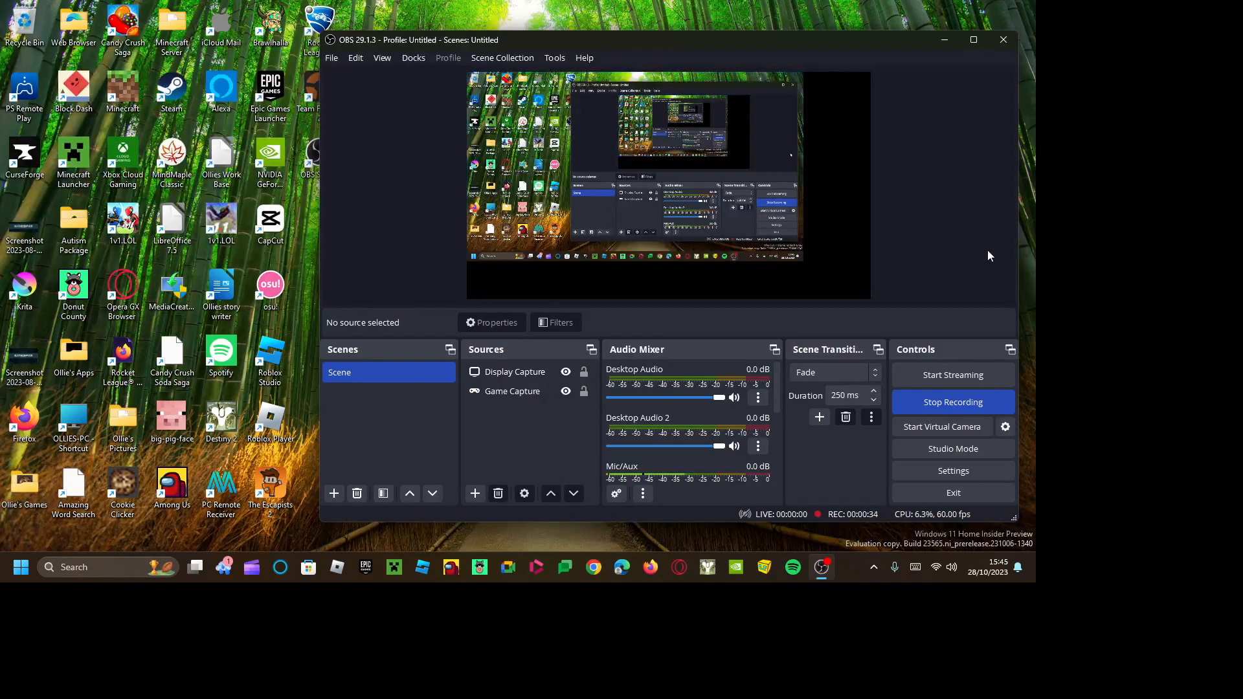
mouse_move(979, 260)
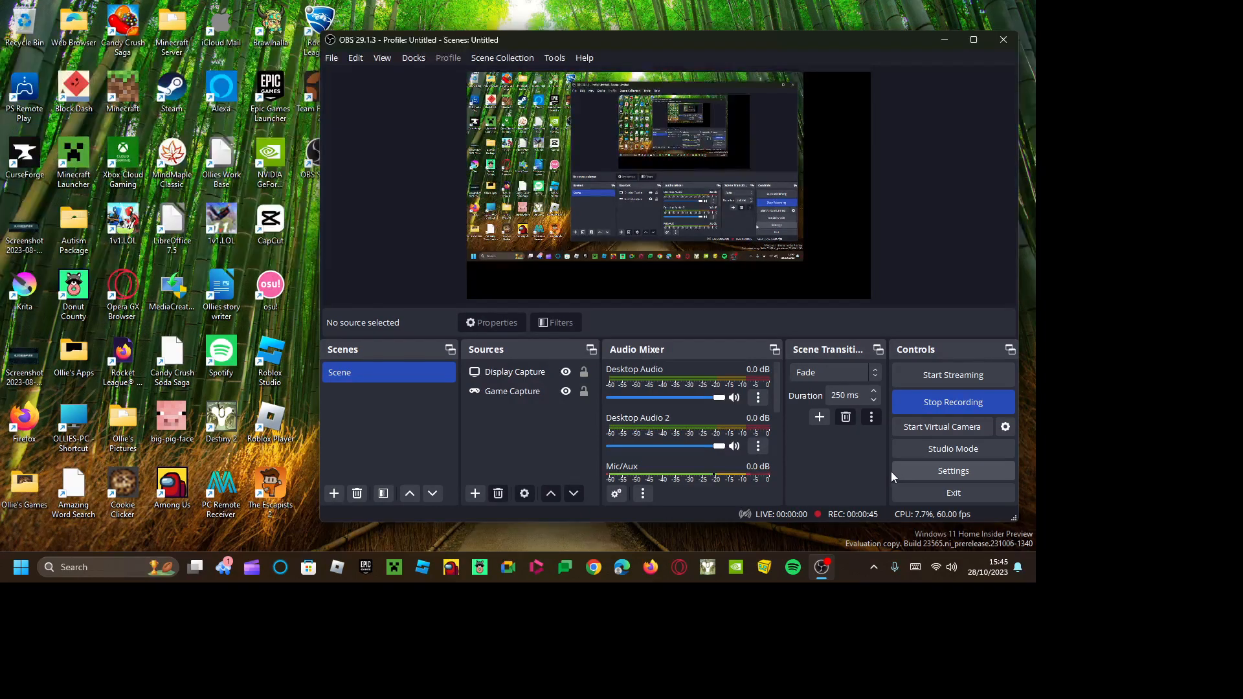
Bring up the Settings window on its General page while recording continues
click(953, 471)
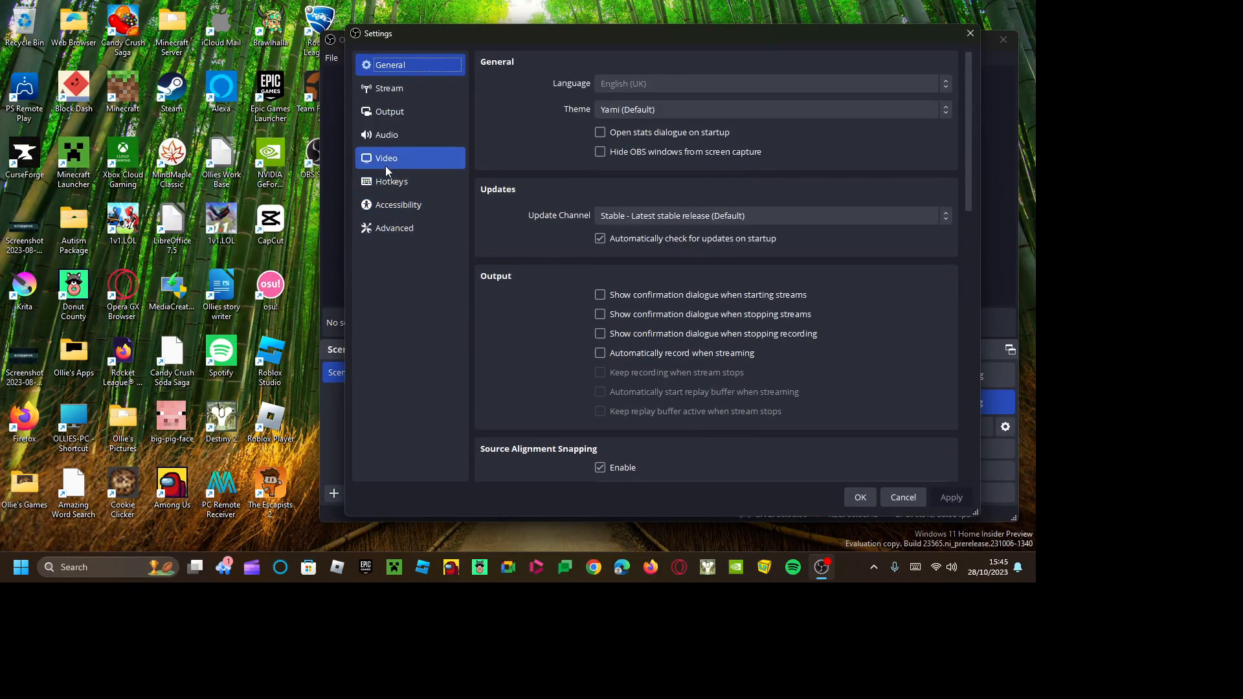
Show the Video page with base and output resolution at 1920x1080
click(386, 157)
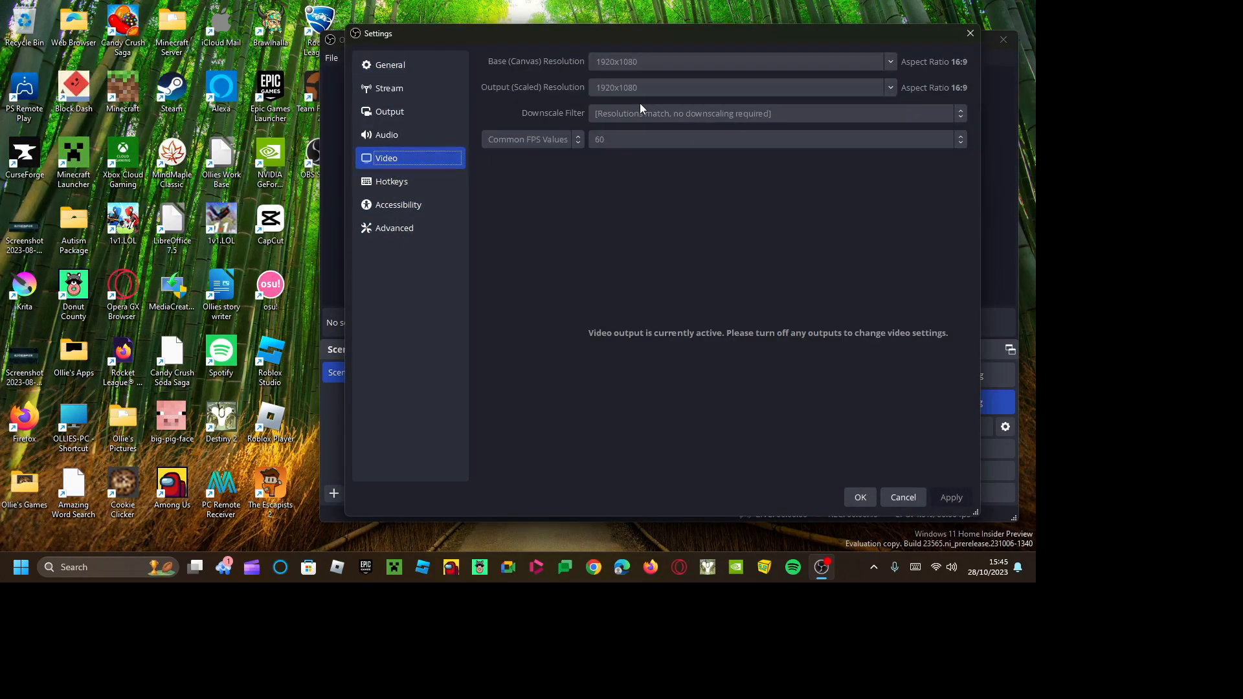
mouse_move(664, 92)
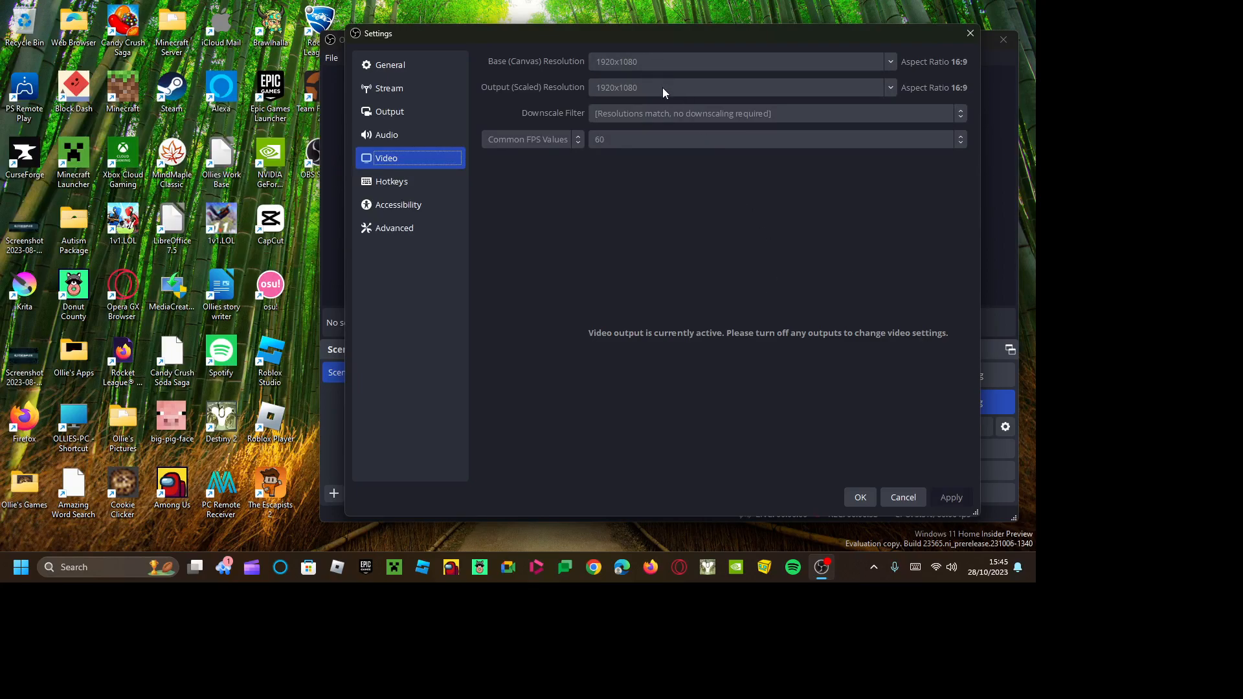
mouse_move(686, 88)
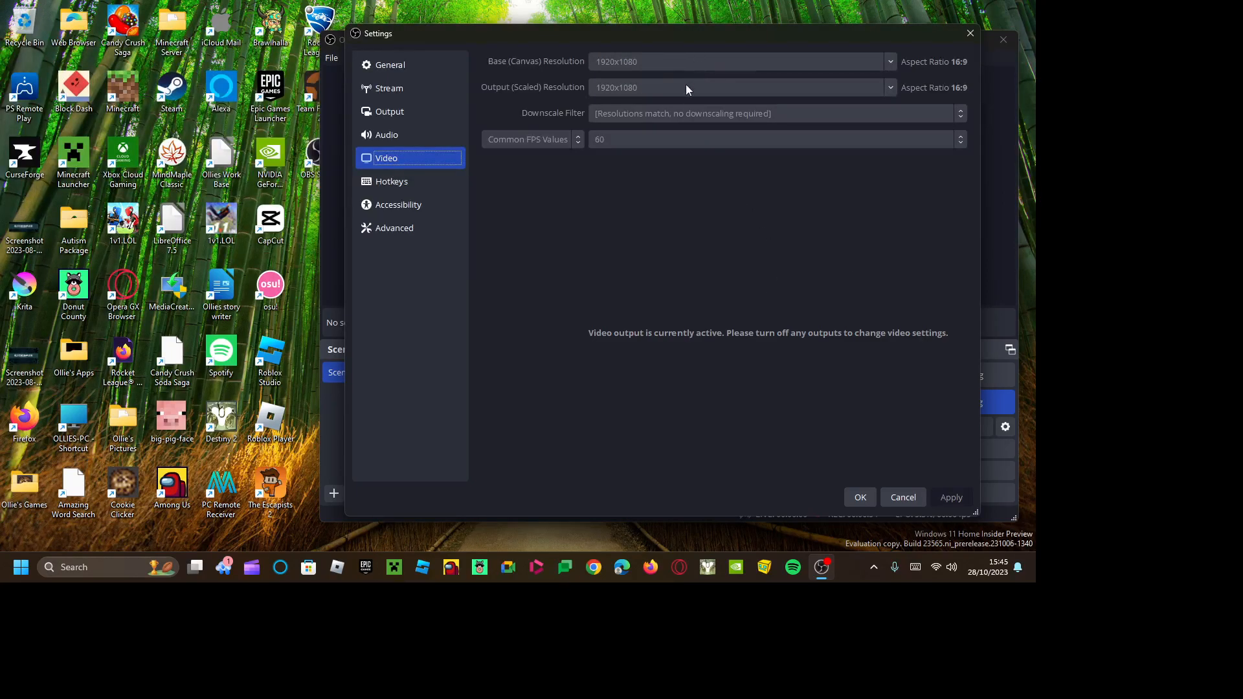
mouse_move(964, 69)
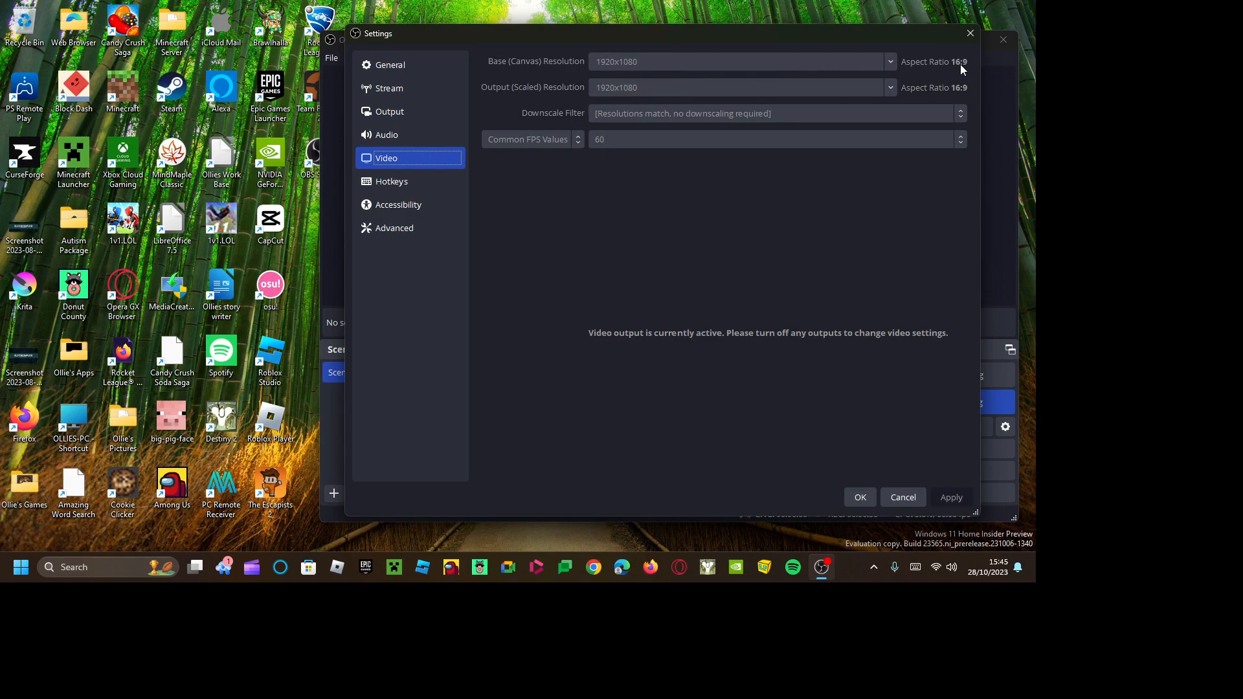
Dismiss Settings and return to the main window with the scene preview
click(903, 497)
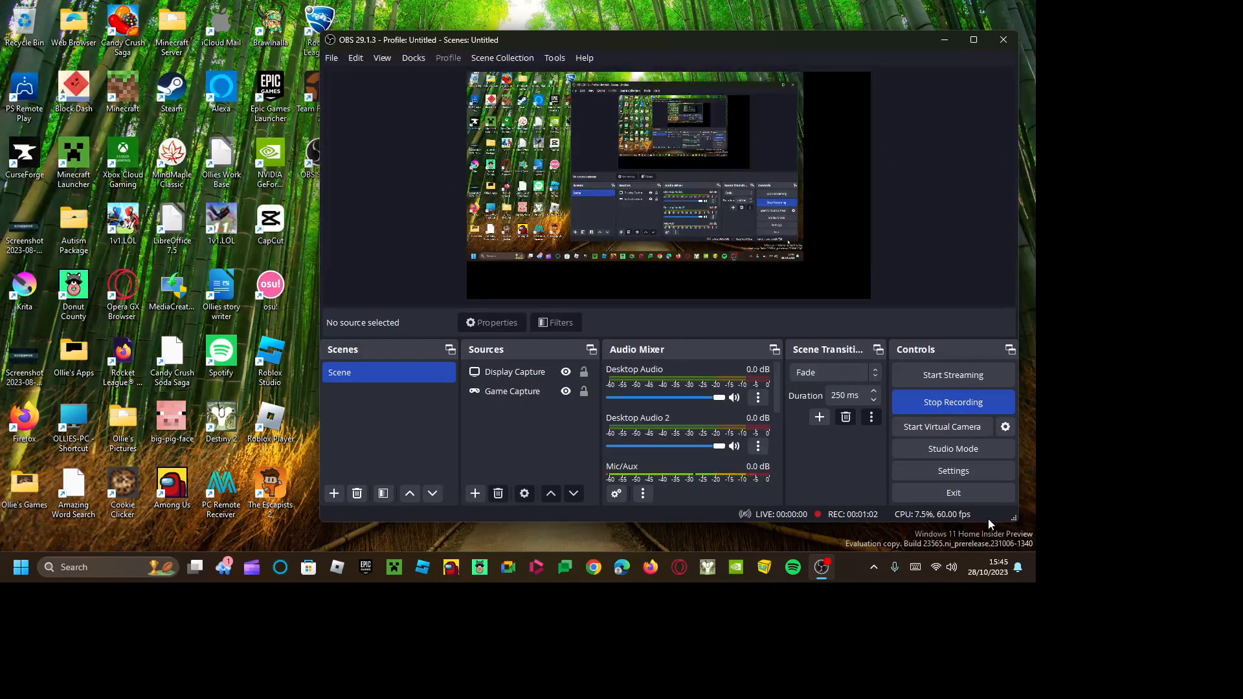
mouse_move(963, 284)
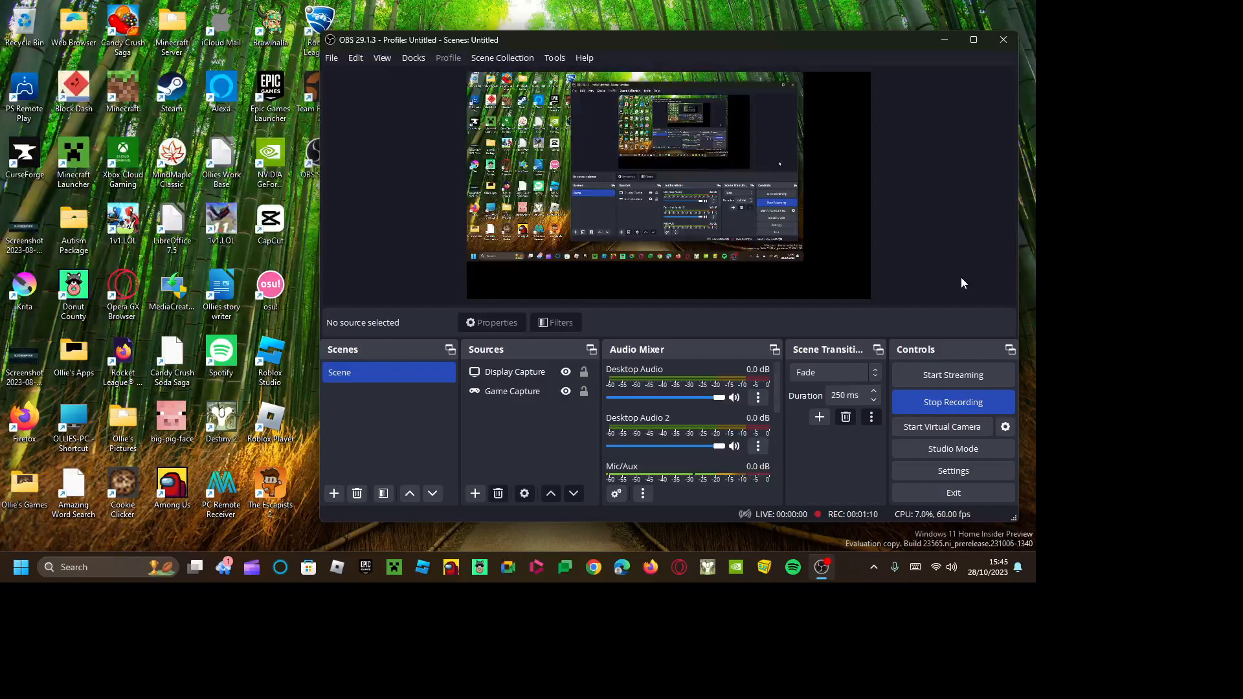
mouse_move(943, 291)
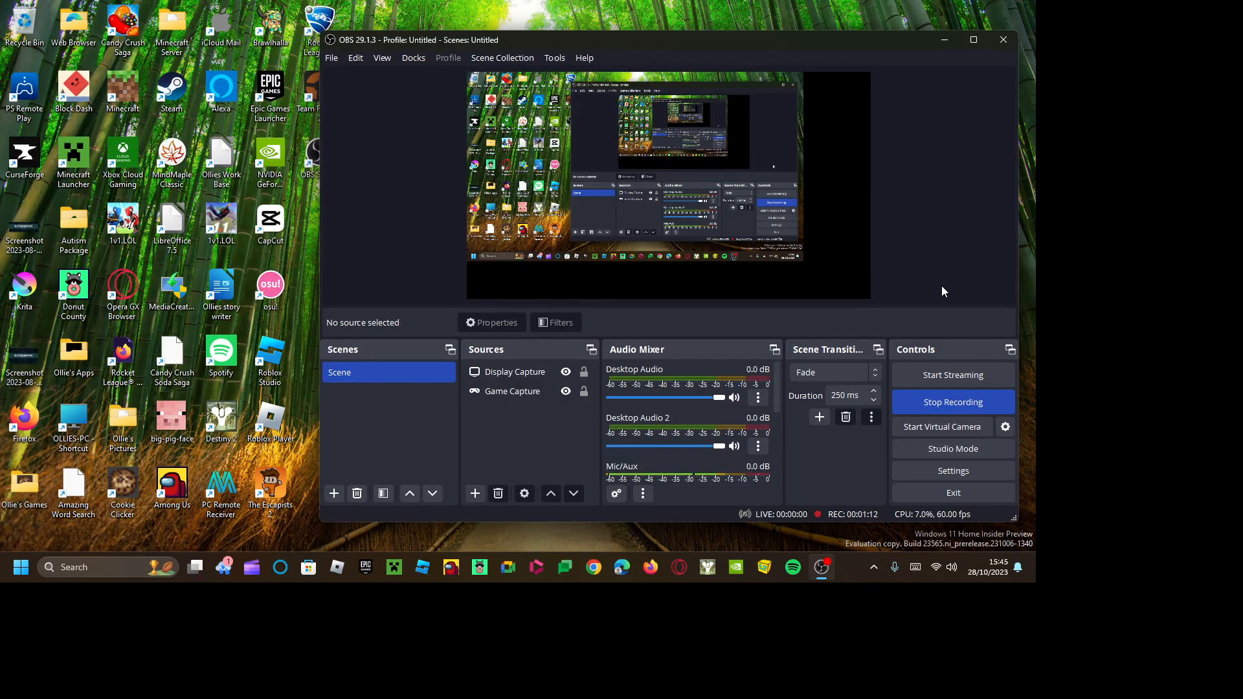
mouse_move(914, 200)
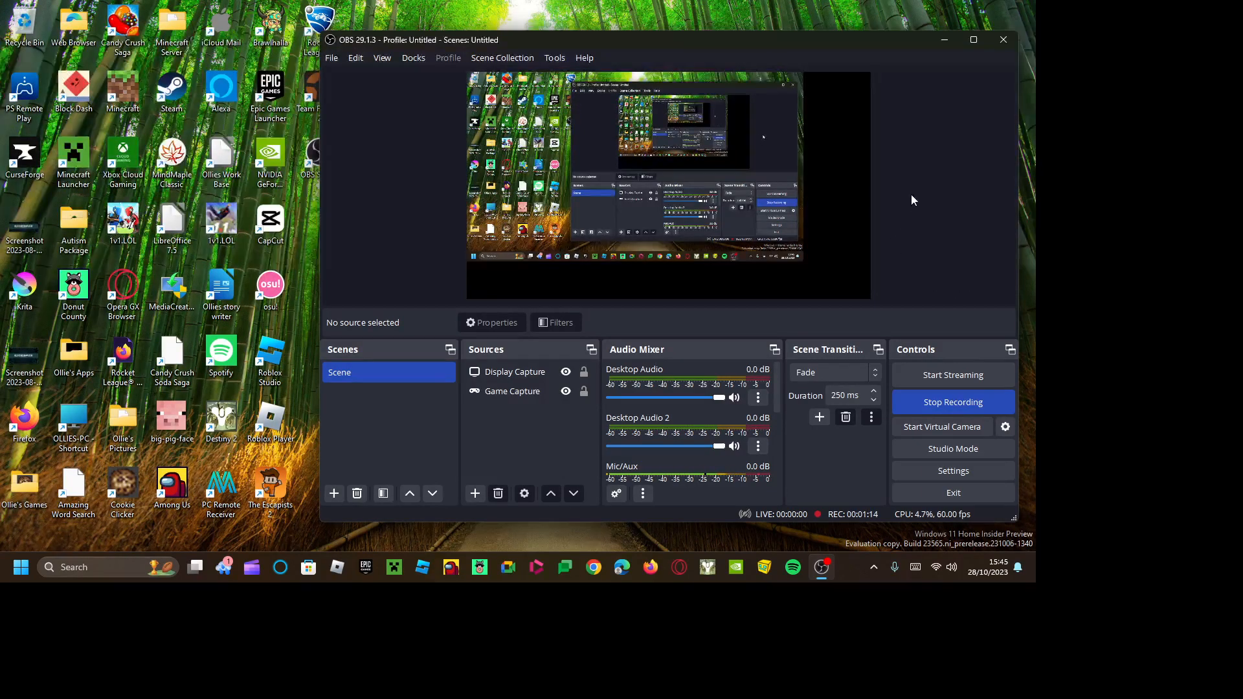
mouse_move(1007, 199)
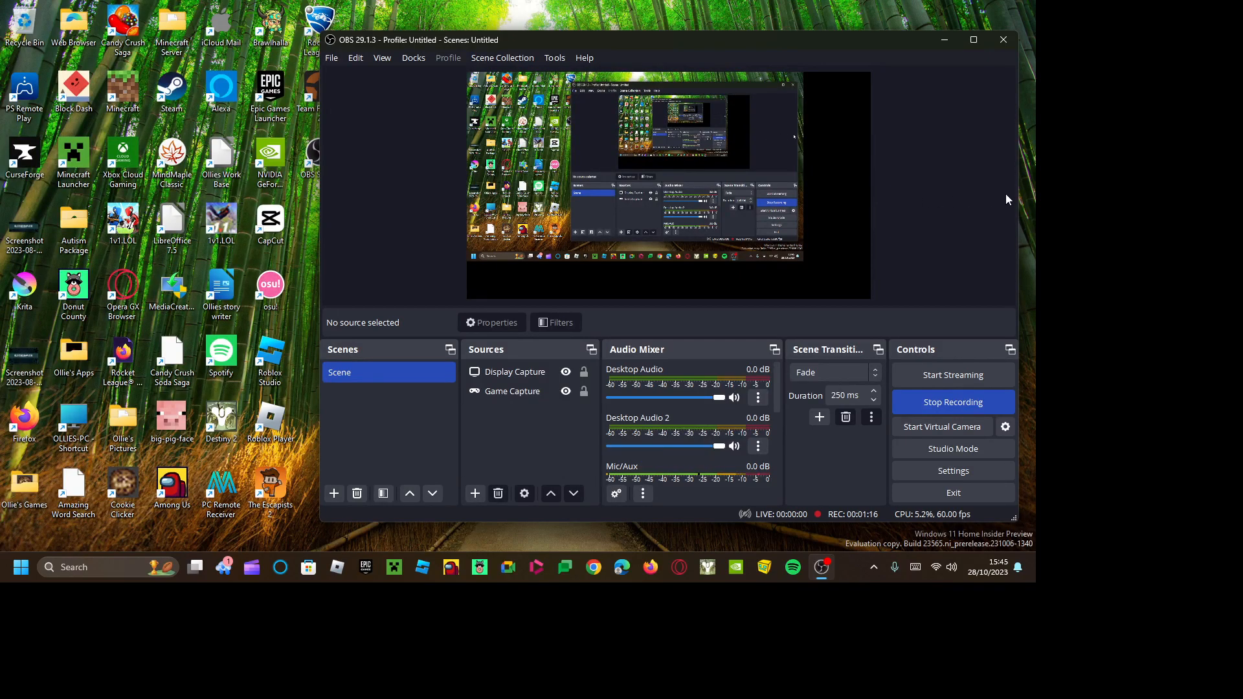